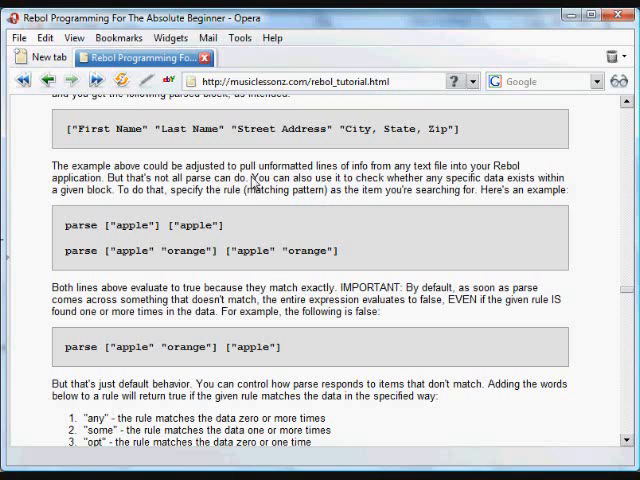
- Highlight the sentence on checking block data, then select the parse ["apple"] ["apple"] example line
drag(258, 184, 536, 184)
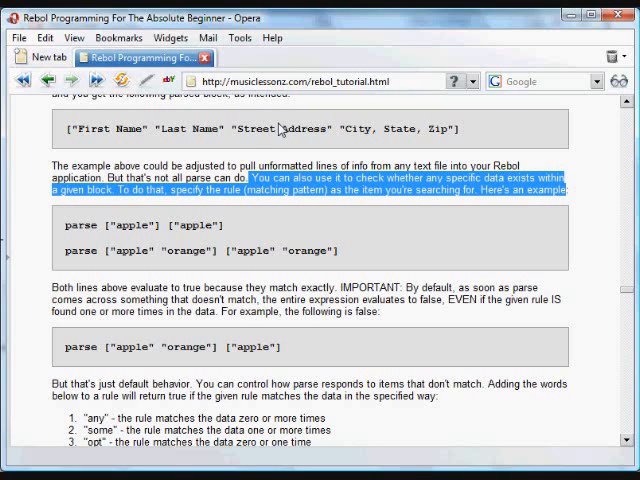
mouse_move(270, 210)
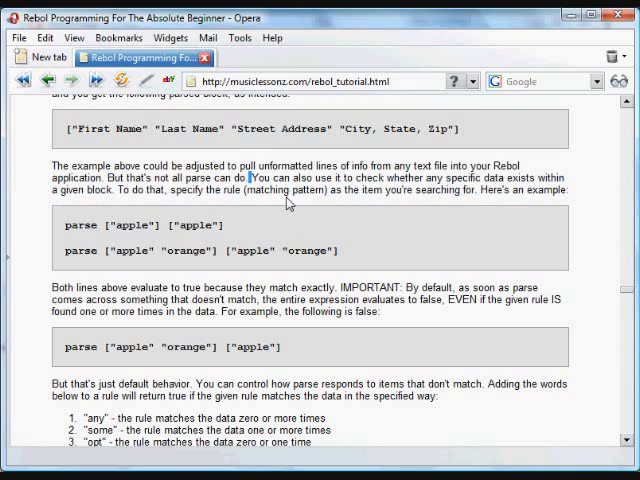
double_click(288, 192)
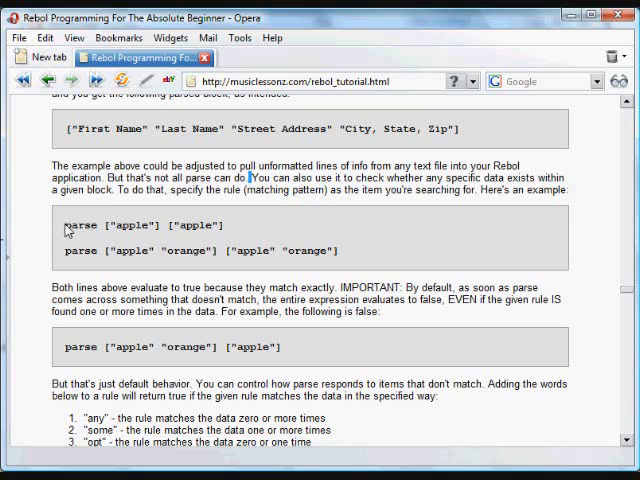
drag(64, 224, 210, 224)
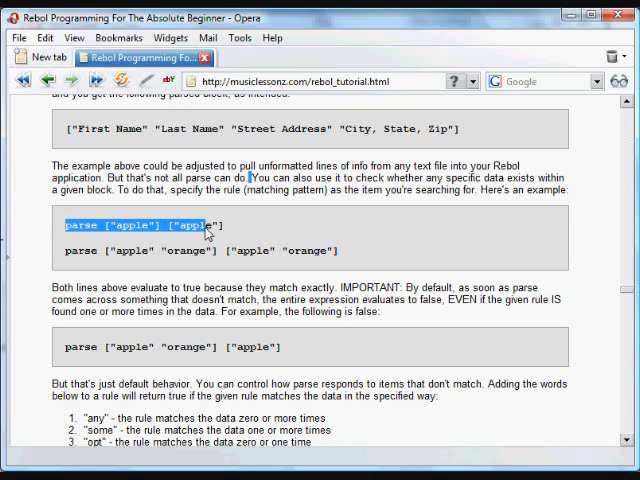
- Run parse ["apple"] ["apple"] at the REBOL/View console prompt
right_click(204, 224)
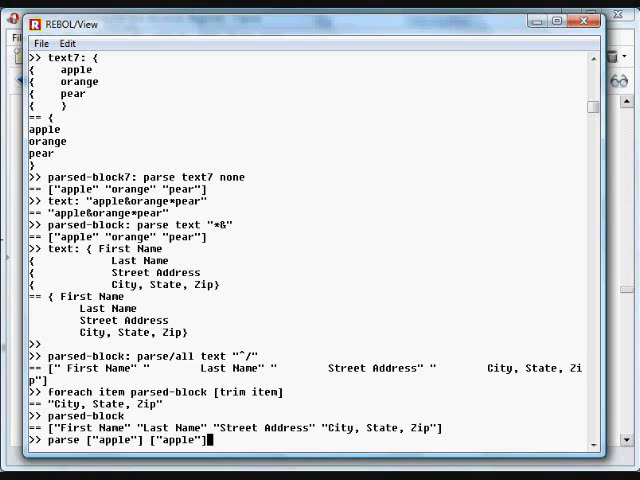
key(Return)
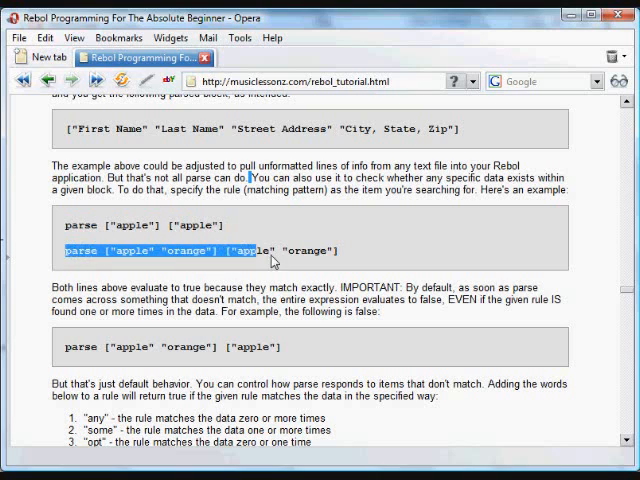
- Select the parse ["apple" "orange"] example line in the tutorial
drag(270, 252, 336, 252)
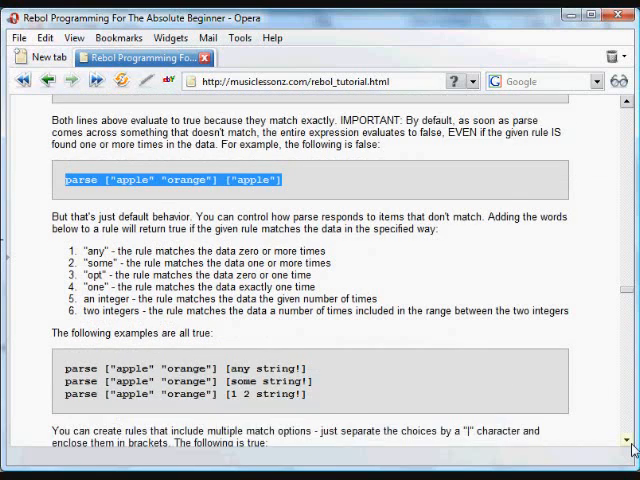
scroll(down, 3)
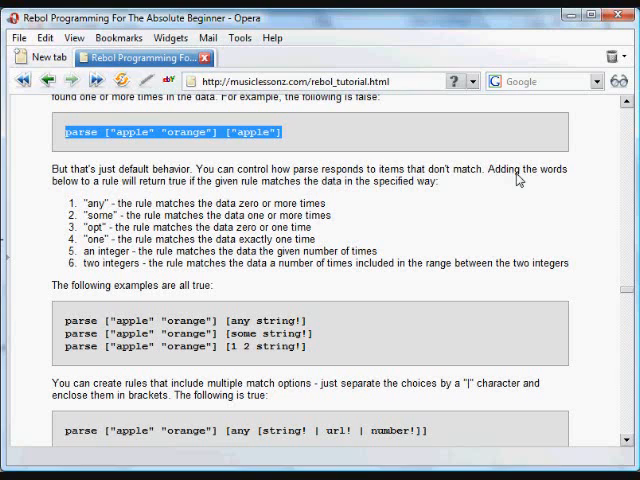
mouse_move(84, 182)
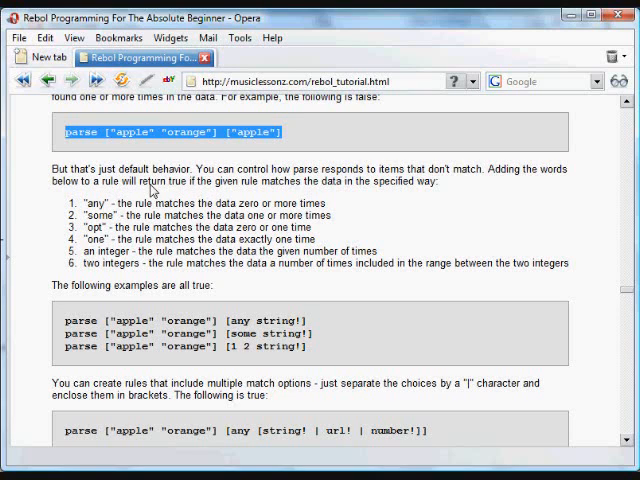
mouse_move(156, 188)
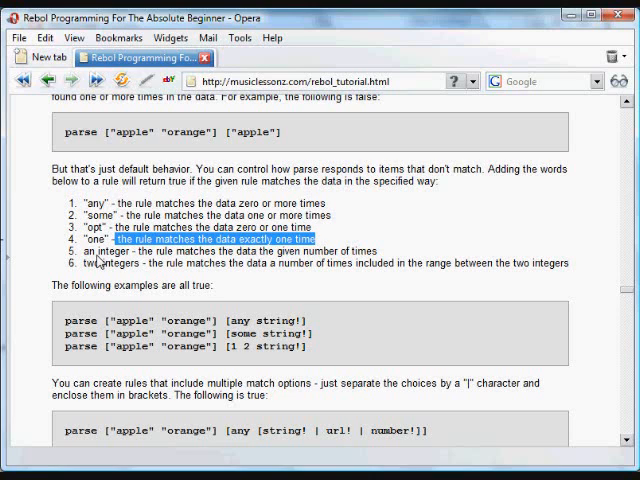
double_click(96, 264)
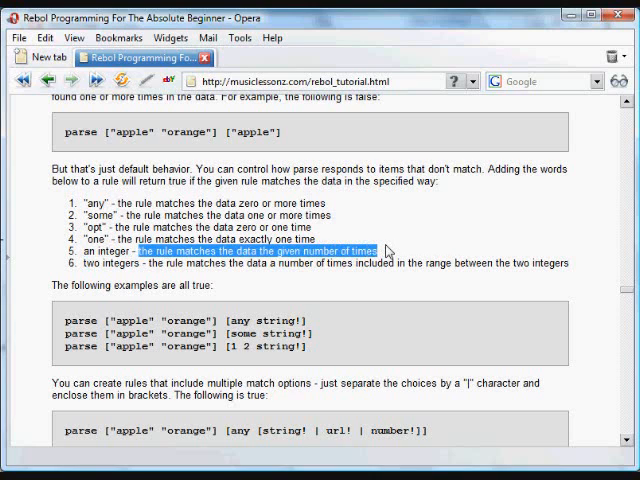
mouse_move(150, 268)
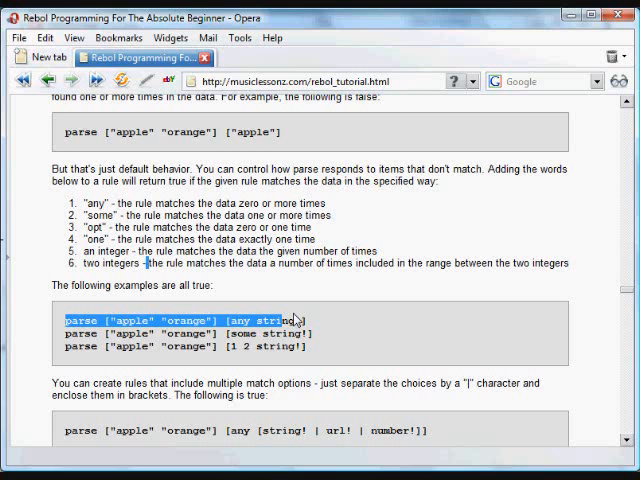
- Copy the true examples with any string! and 1 2 string! rules
right_click(290, 318)
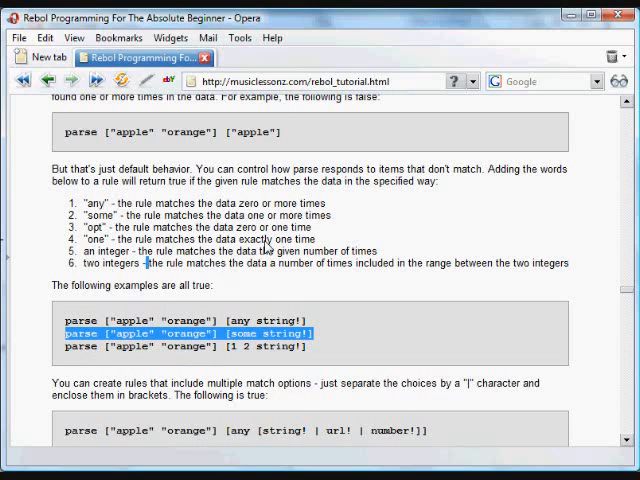
mouse_move(160, 340)
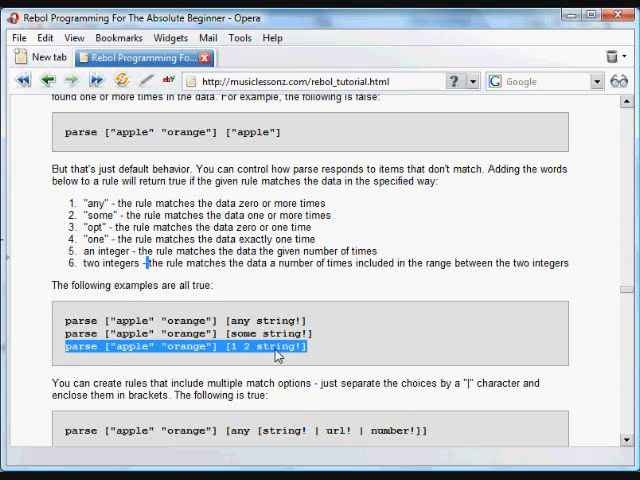
right_click(276, 344)
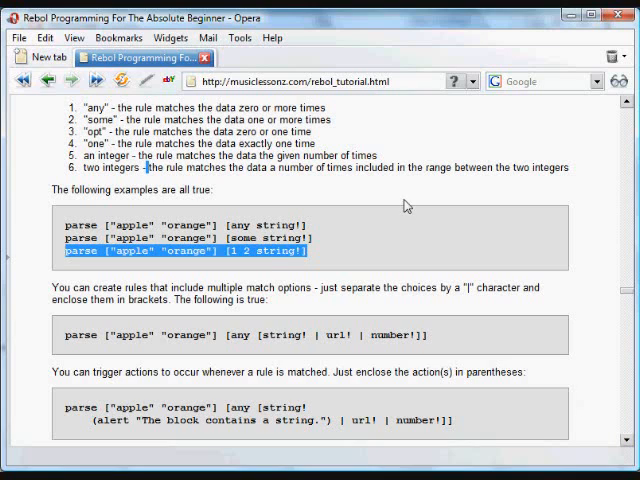
- Highlight 'string!' in the third example and move down to the multi-option rule section
double_click(290, 224)
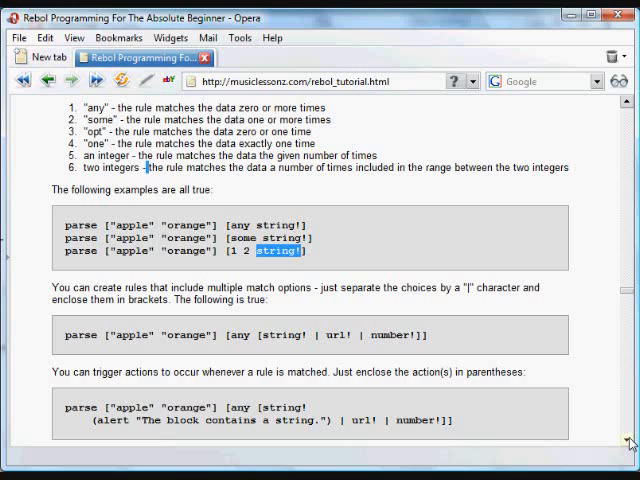
scroll(down, 3)
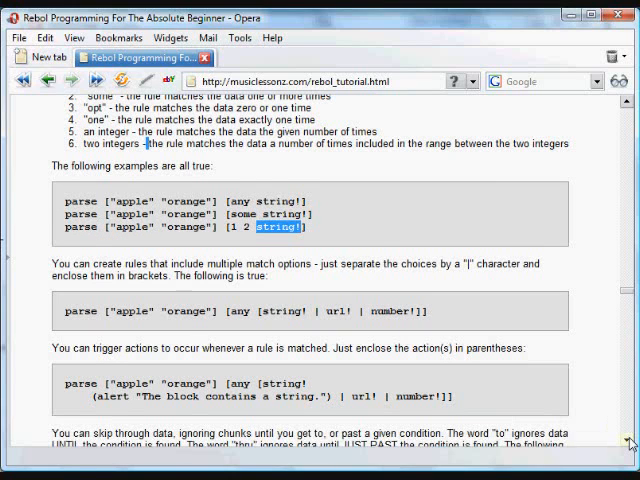
scroll(down, 3)
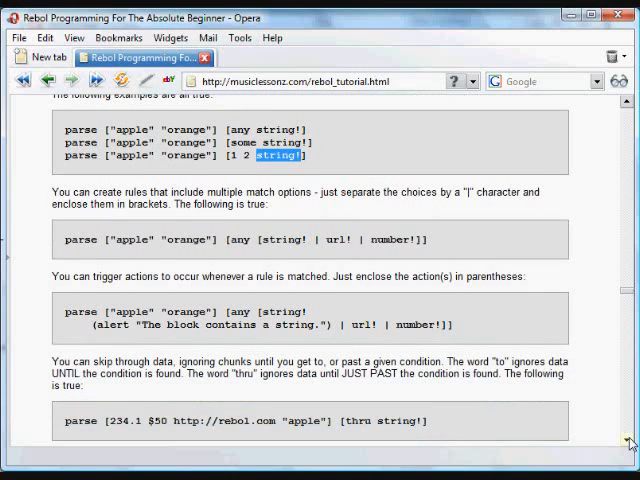
mouse_move(378, 224)
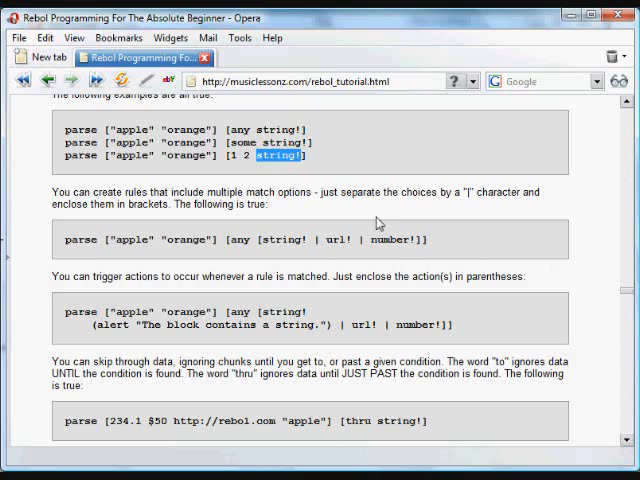
mouse_move(160, 190)
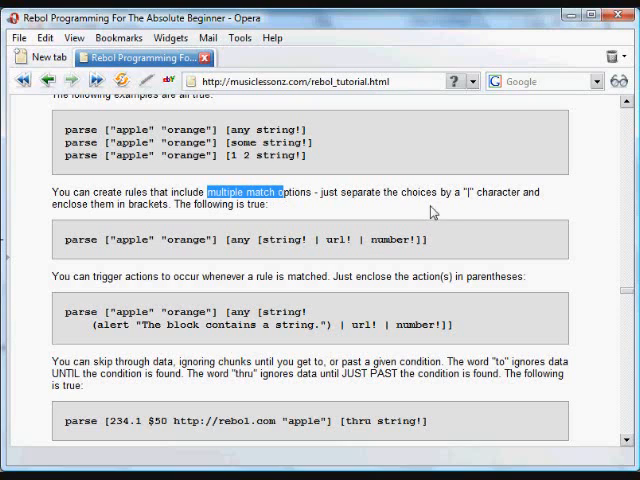
mouse_move(470, 192)
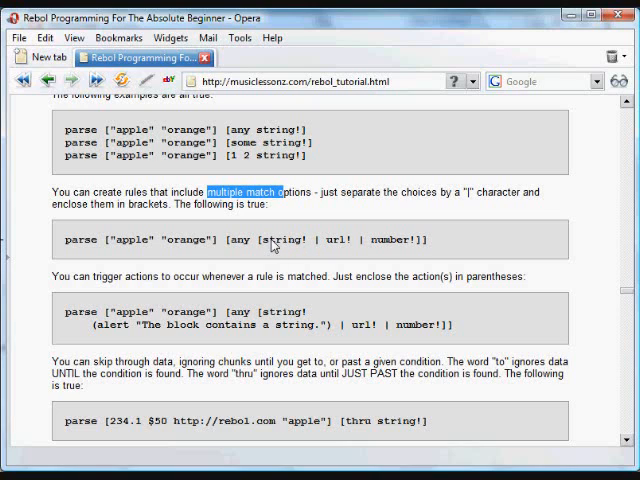
mouse_move(184, 266)
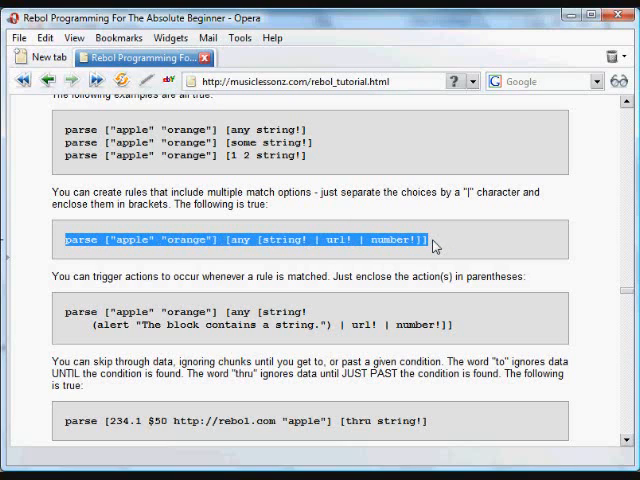
mouse_move(180, 244)
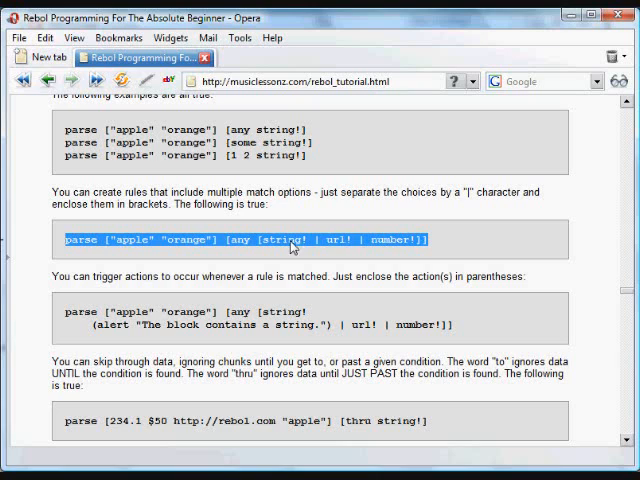
mouse_move(430, 260)
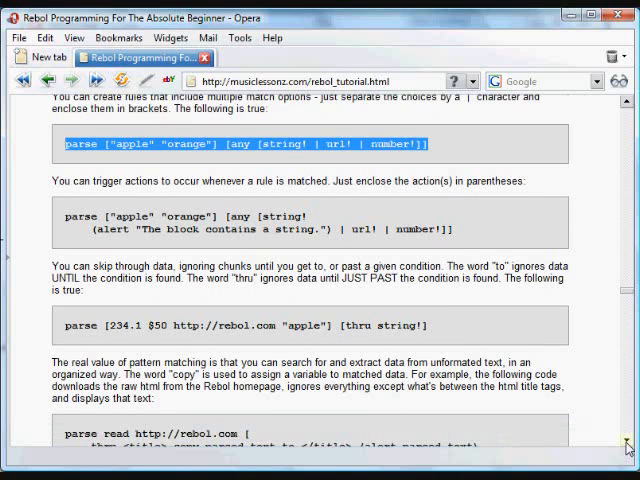
- Reach and copy the alert-action parse example for a block containing a string
scroll(down, 3)
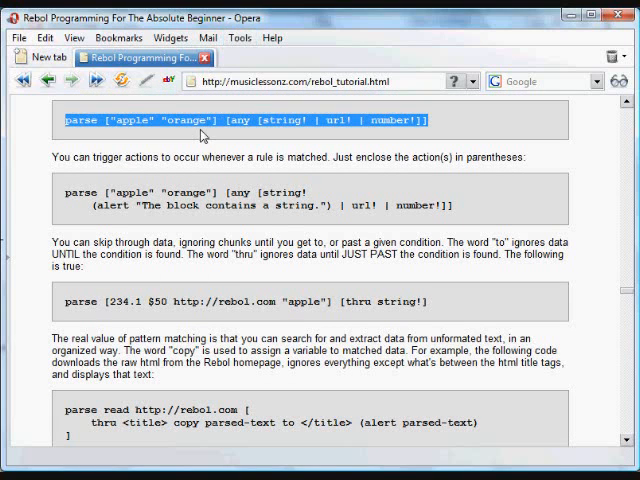
mouse_move(78, 196)
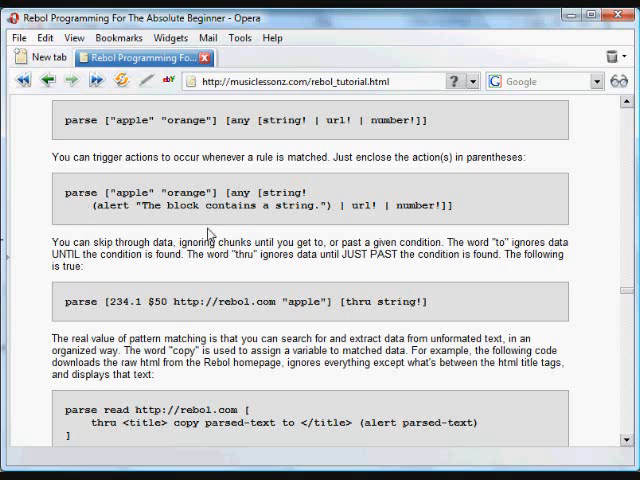
scroll(down, 3)
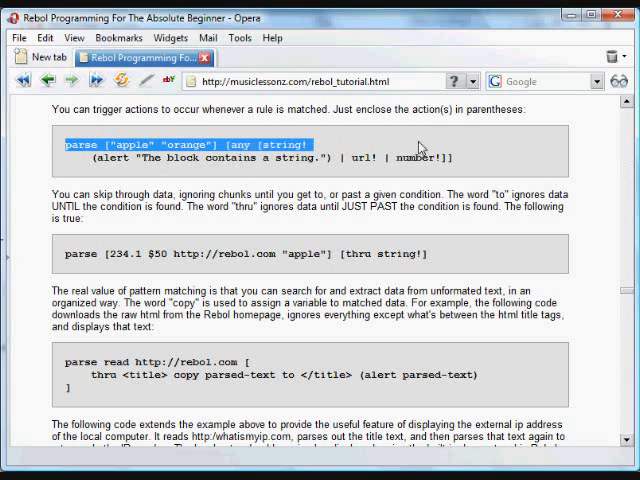
right_click(430, 164)
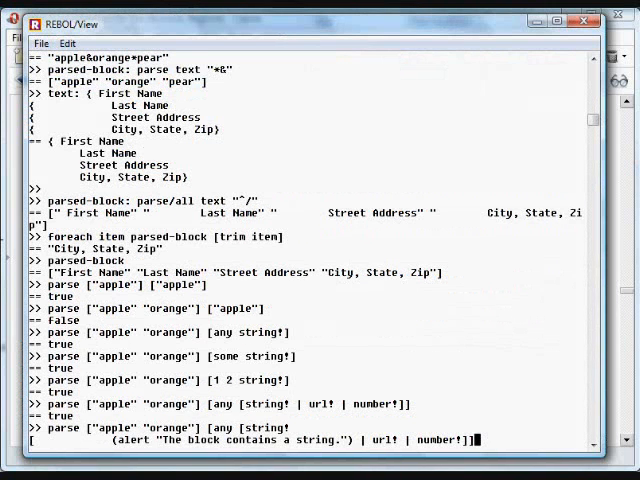
- Acknowledge the 'The block contains a string.' alert after running the example
scroll(down, 3)
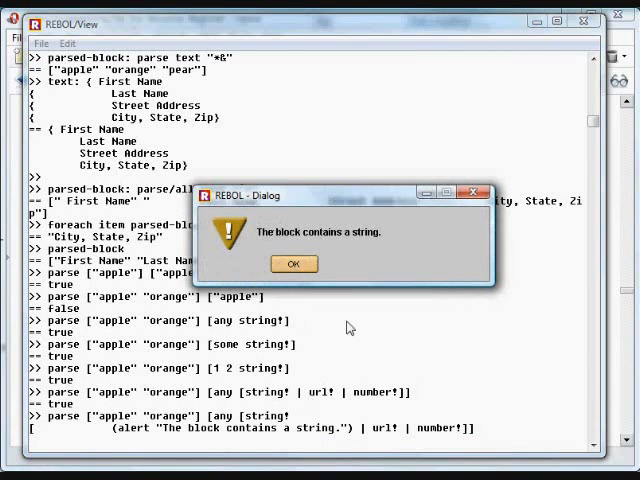
click(292, 264)
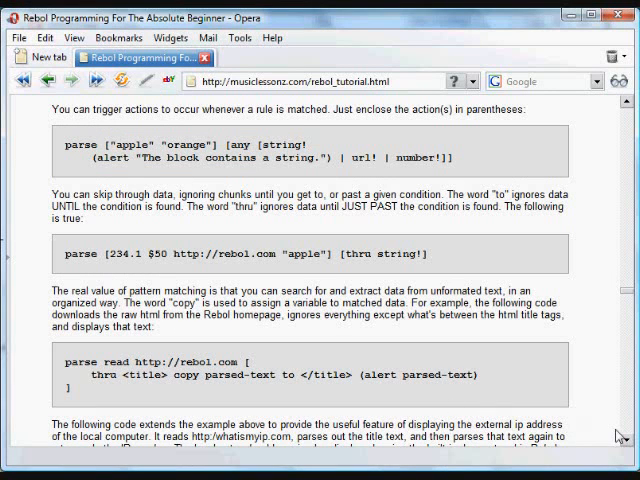
- Reach the rebol.com title example and highlight </title>, thru and the note that thru stops past the condition
scroll(down, 3)
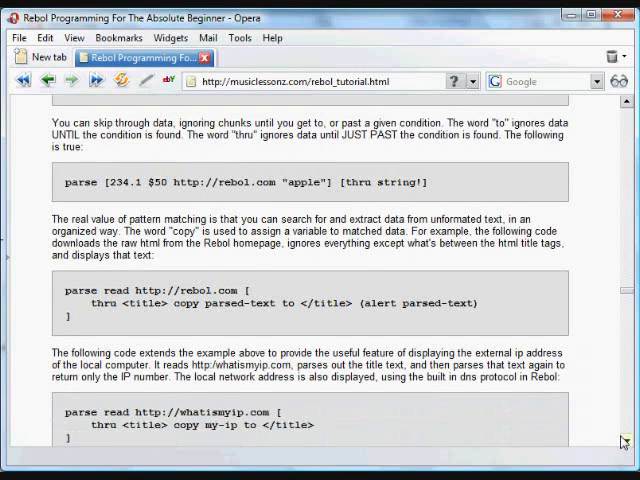
scroll(down, 3)
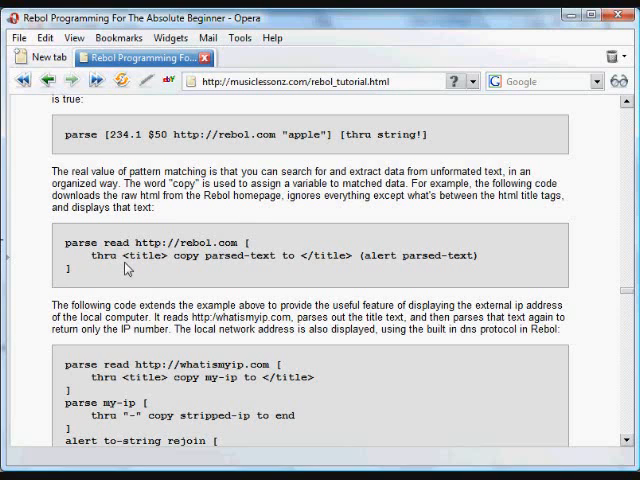
double_click(148, 256)
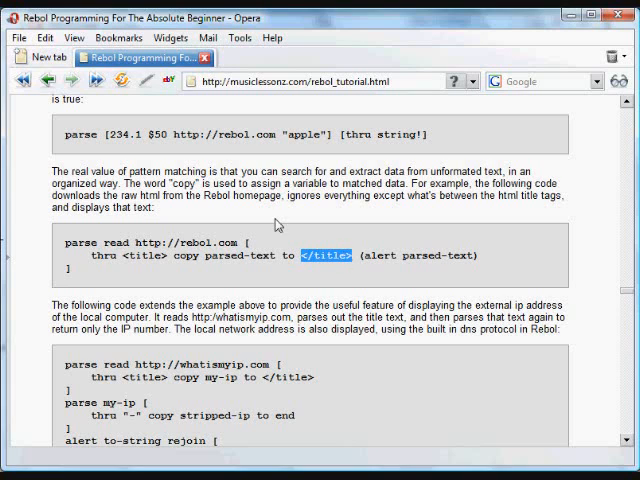
mouse_move(378, 252)
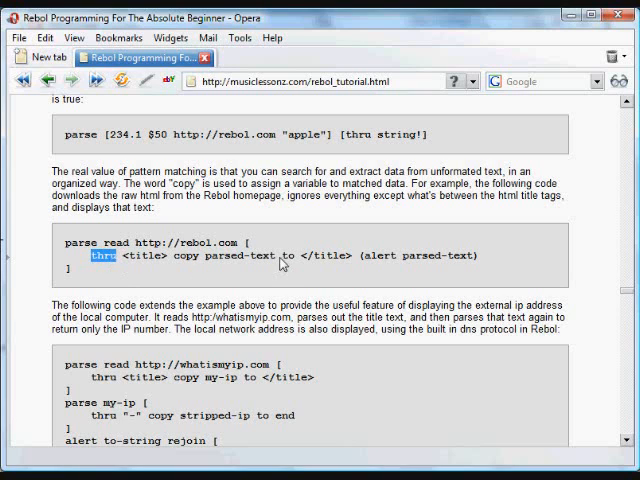
double_click(290, 256)
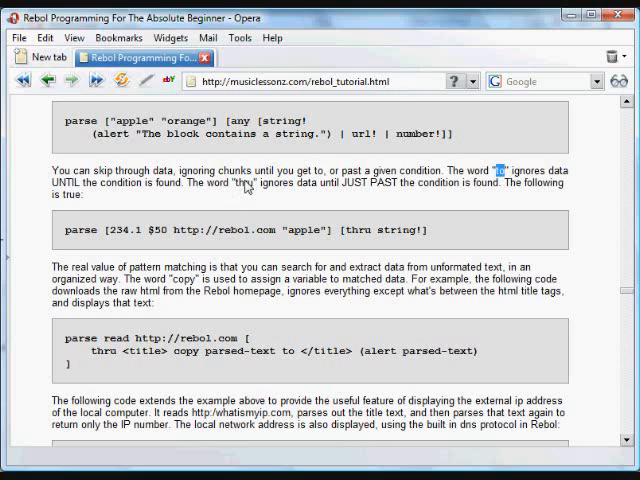
mouse_move(348, 188)
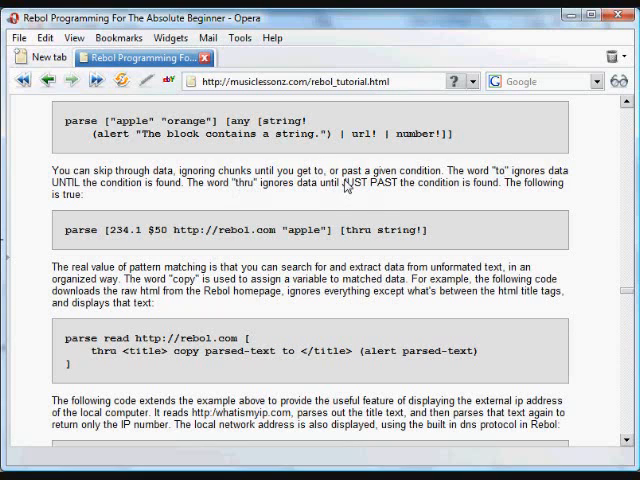
drag(344, 182, 444, 182)
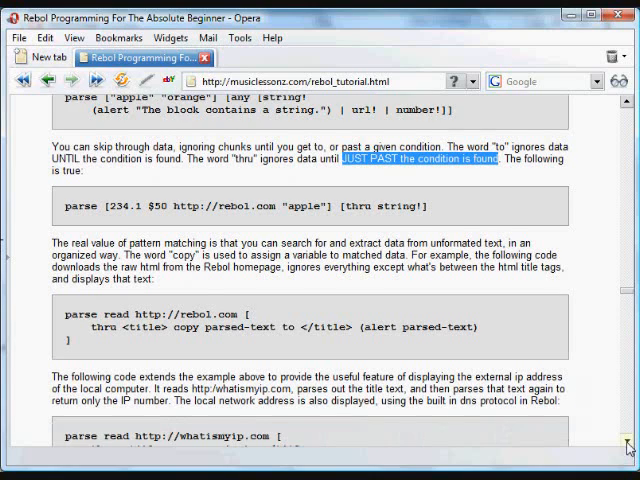
- Highlight the opening <title> tag in the read-and-copy example
scroll(down, 3)
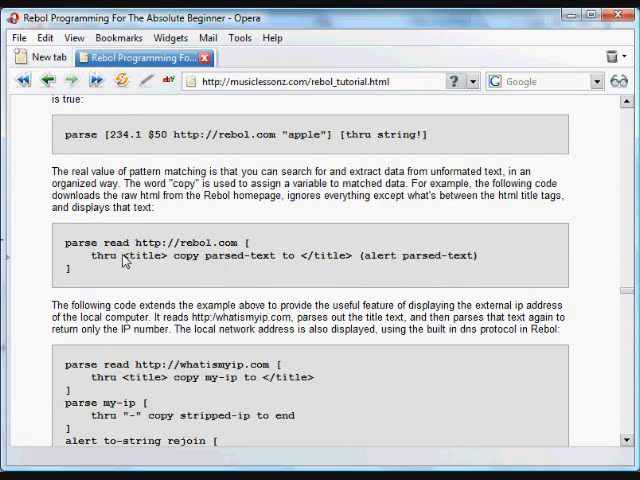
double_click(140, 256)
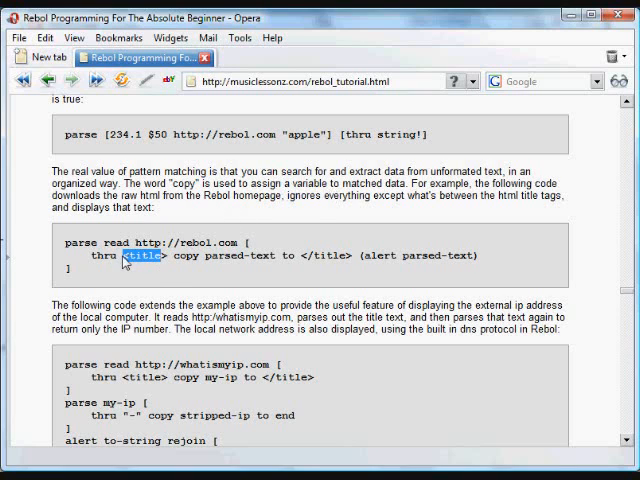
click(140, 256)
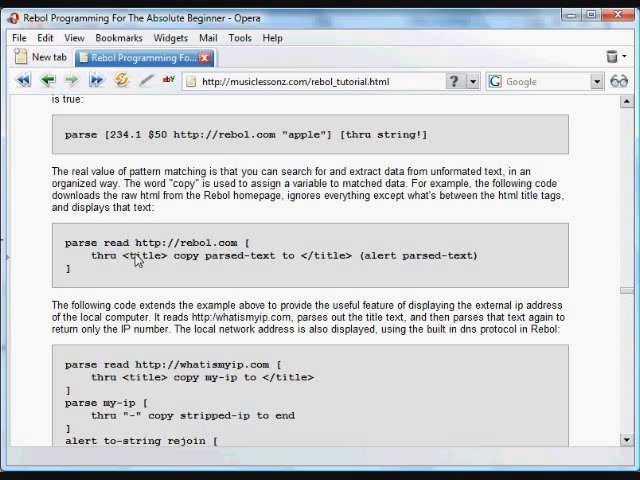
double_click(142, 256)
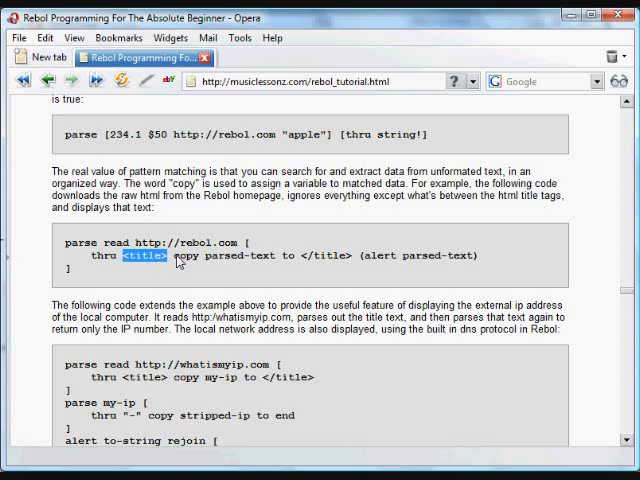
mouse_move(300, 264)
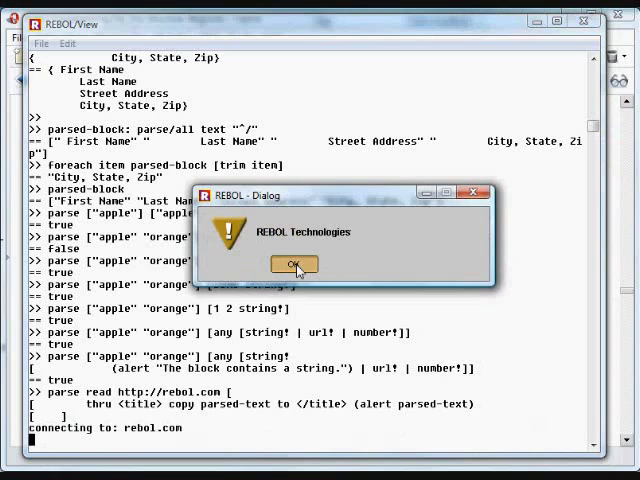
- Close the 'REBOL Technologies' title message after running the rebol.com example
click(292, 264)
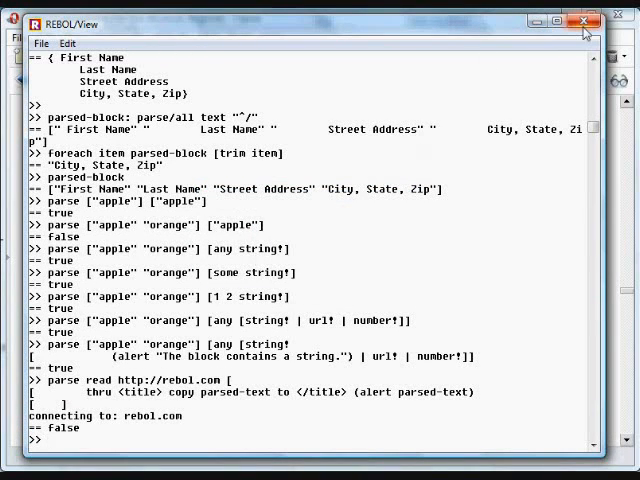